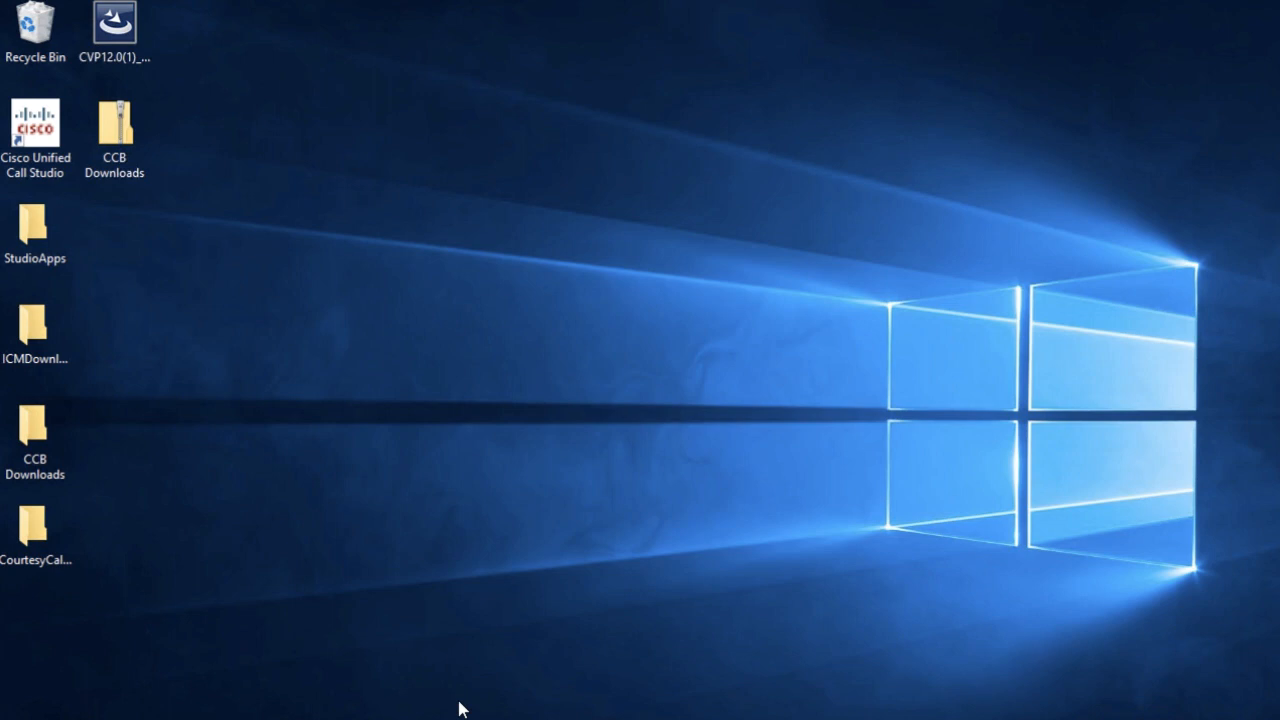
{"action": "mouse_move", "coordinate": [484, 672]}
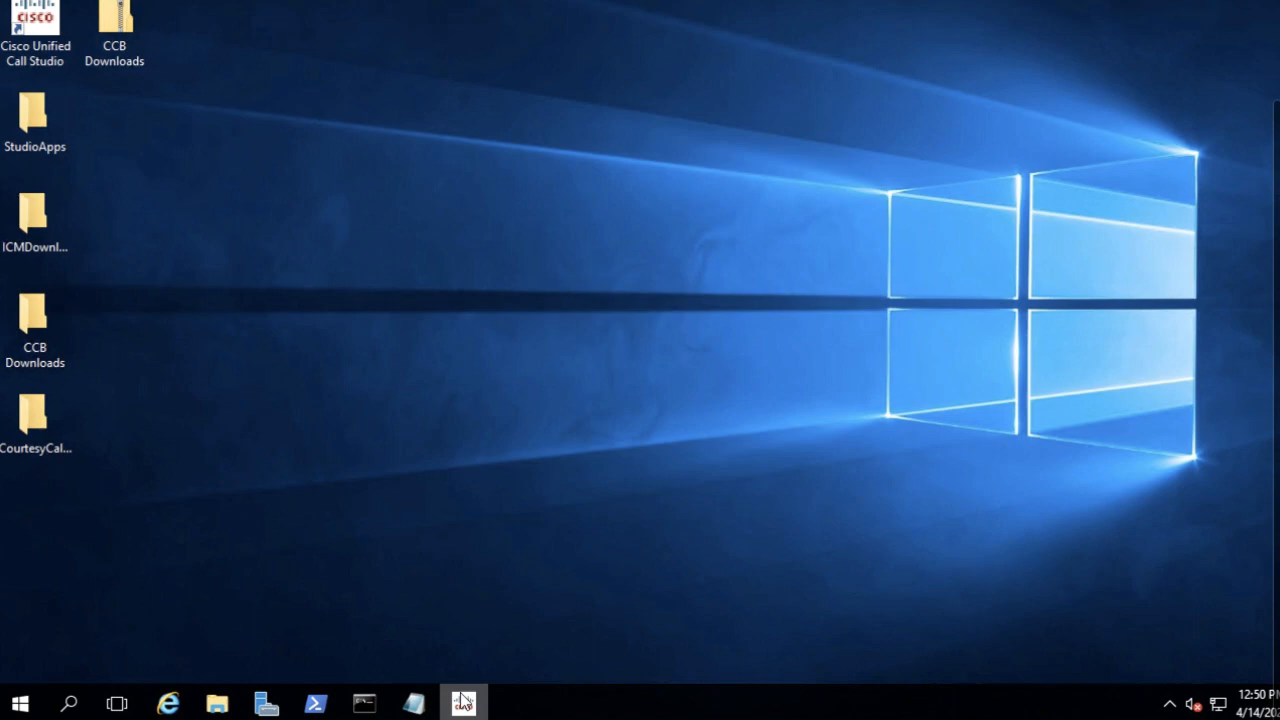
- Launch Cisco Unified Call Studio from the taskbar icon
{"action": "left_click", "coordinate": [464, 702]}
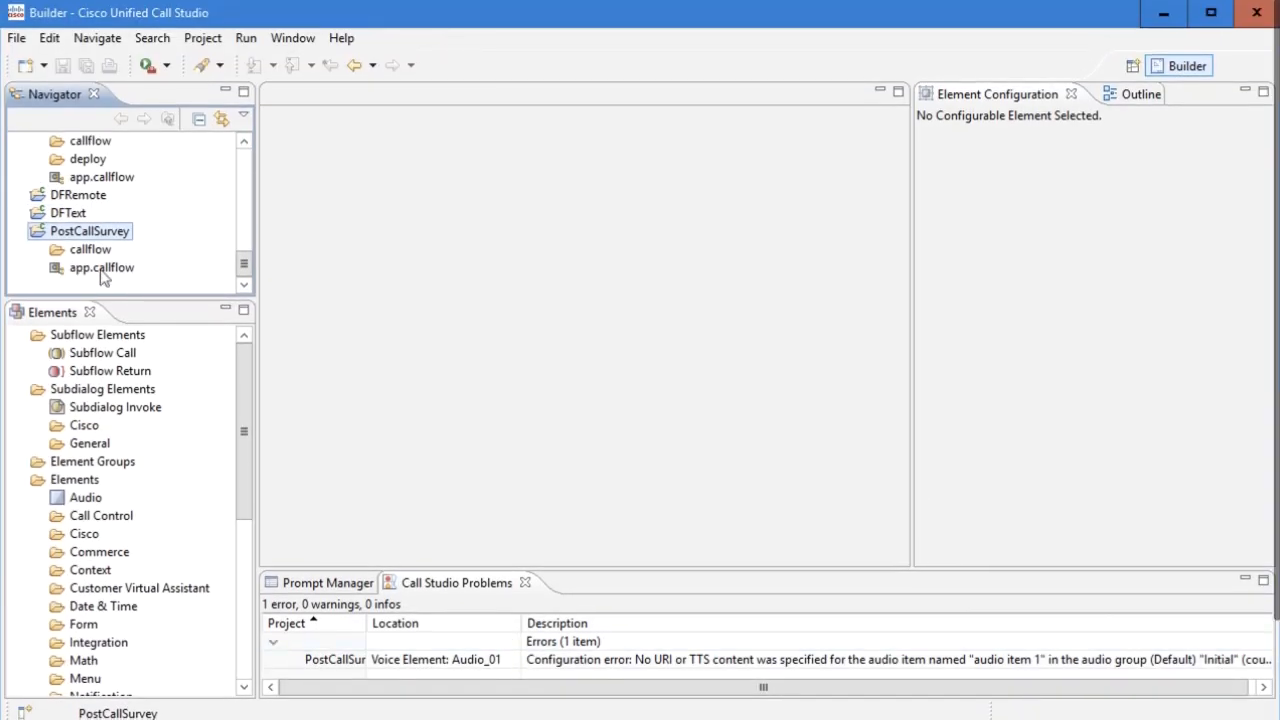
- Open app.callflow under PostCallSurvey and select the Audio_01 element on the canvas
{"action": "double_click", "coordinate": [100, 268]}
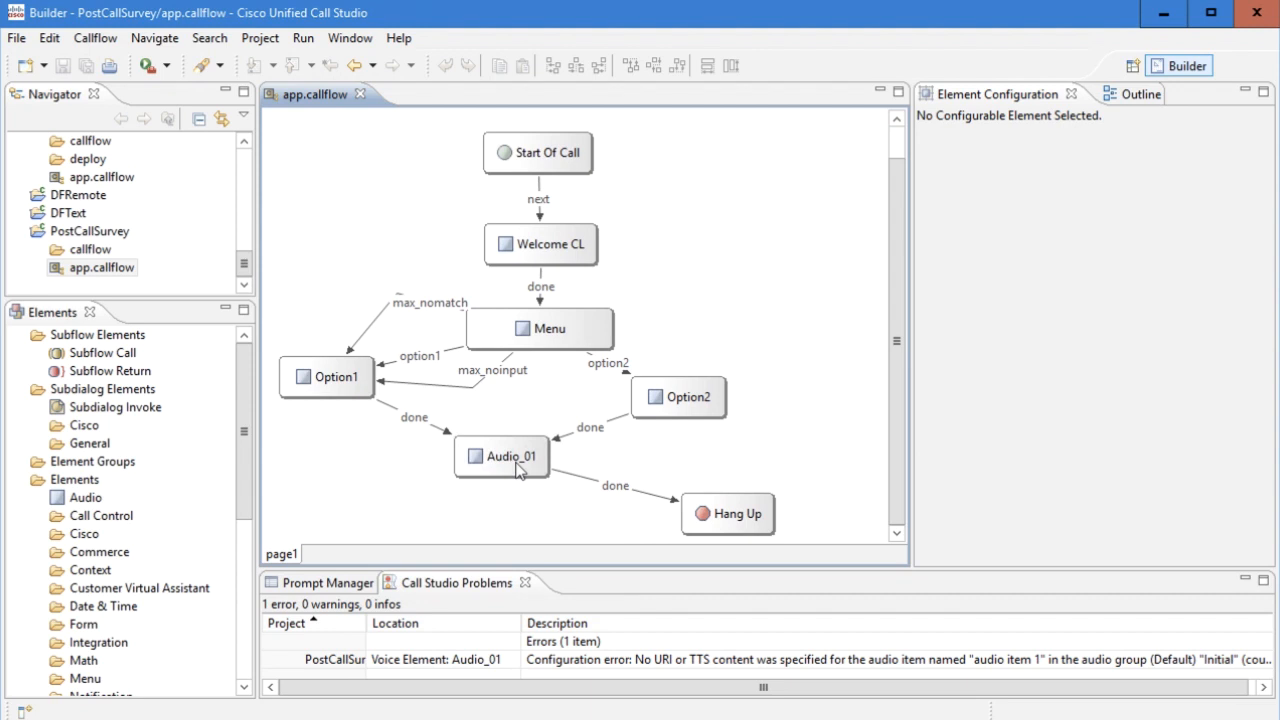
{"action": "left_click", "coordinate": [504, 456]}
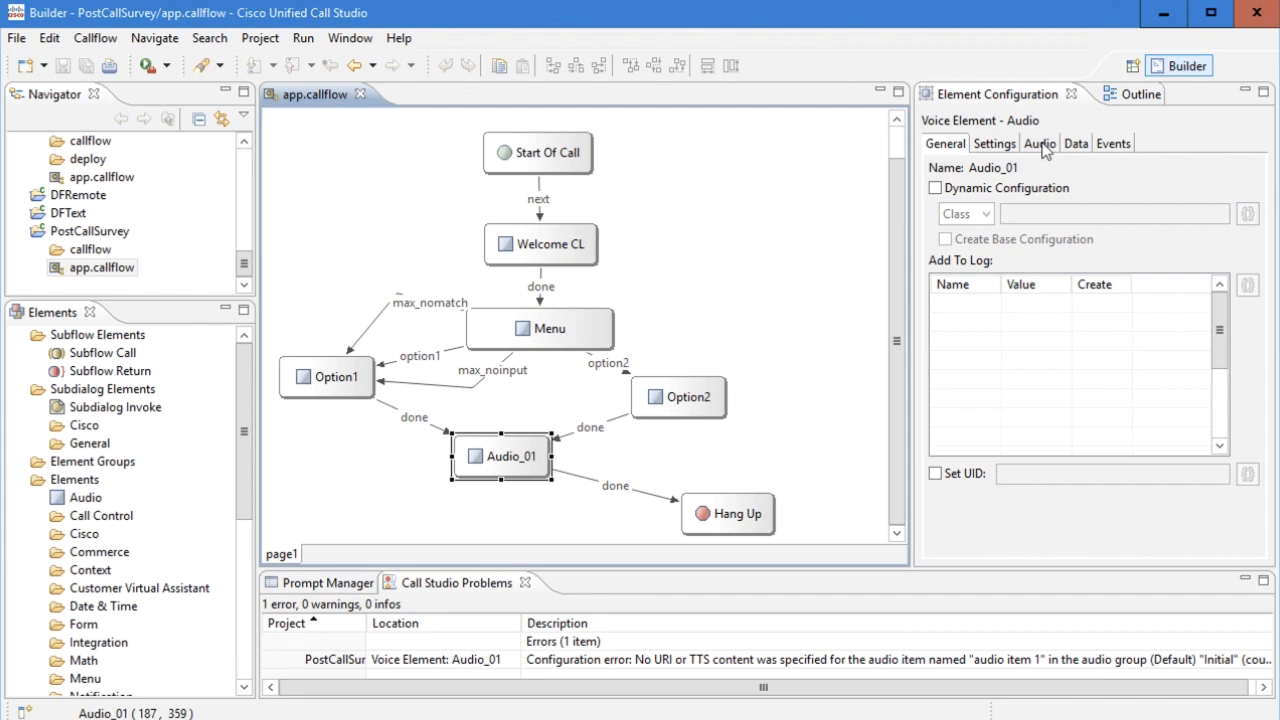
{"action": "left_click", "coordinate": [1040, 144]}
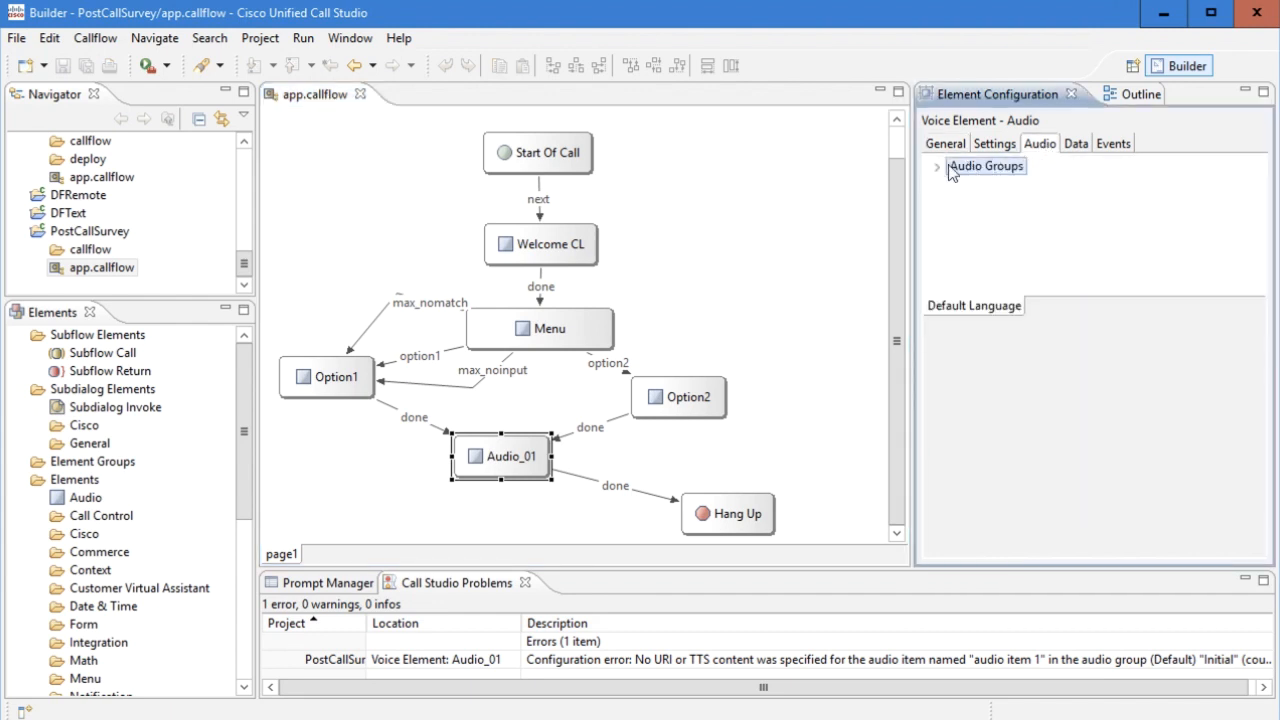
{"action": "left_click", "coordinate": [936, 166]}
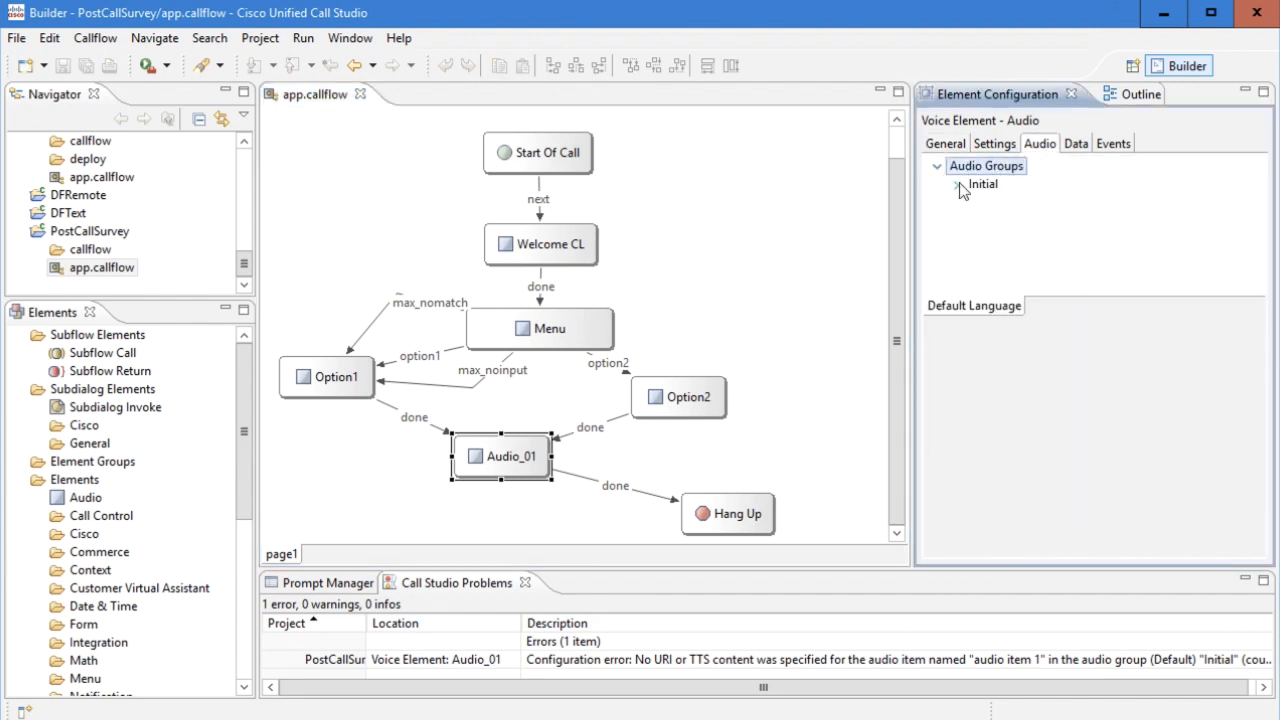
{"action": "left_click", "coordinate": [956, 184]}
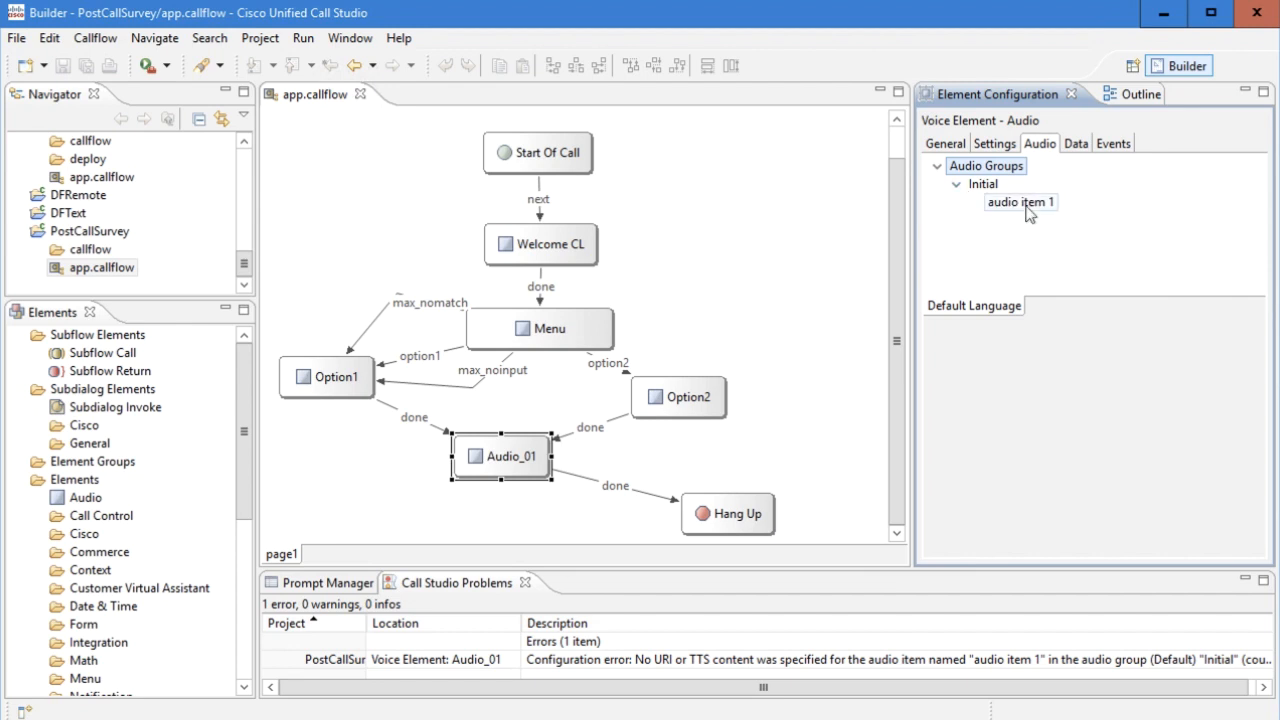
{"action": "left_click", "coordinate": [1020, 202]}
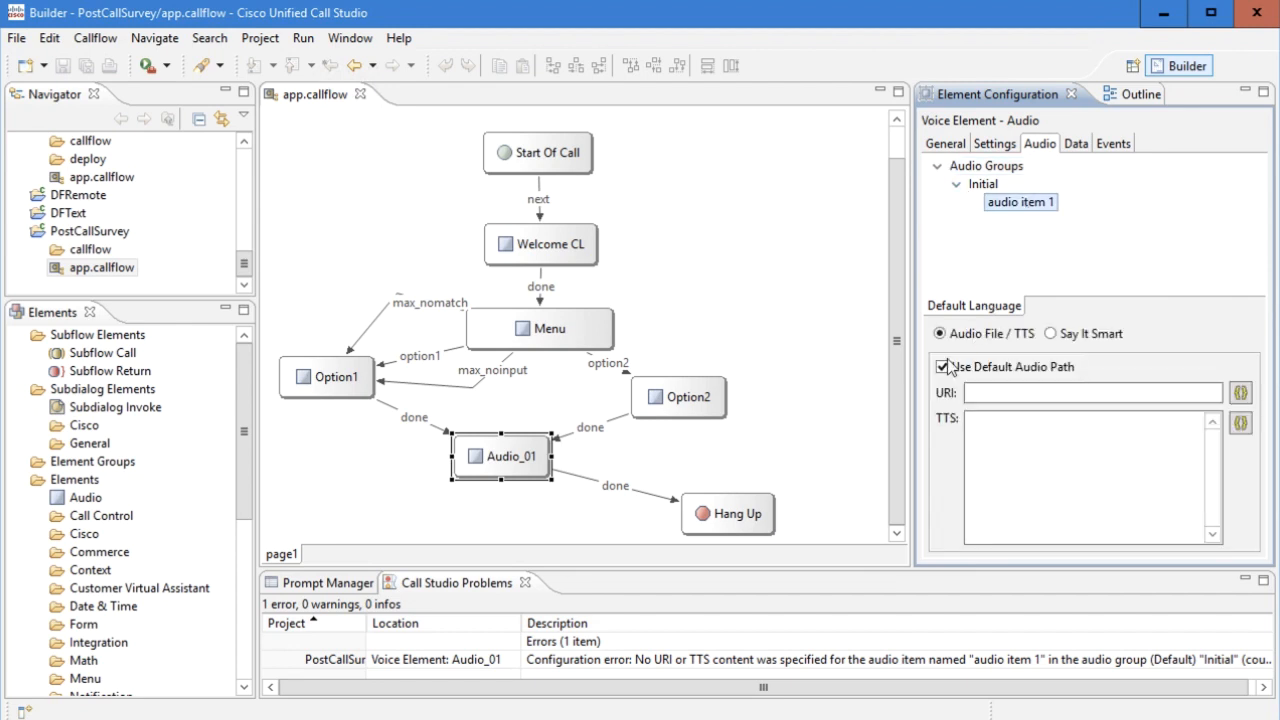
{"action": "left_click", "coordinate": [944, 368]}
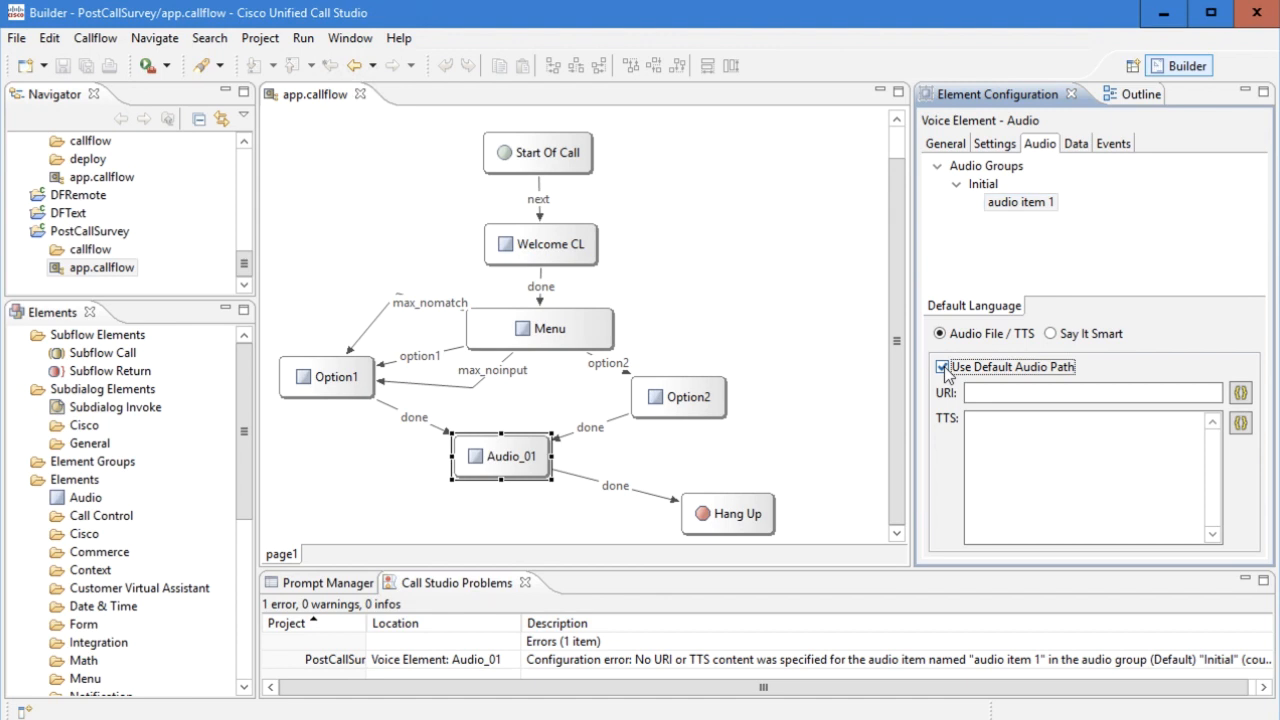
{"action": "left_click", "coordinate": [942, 368]}
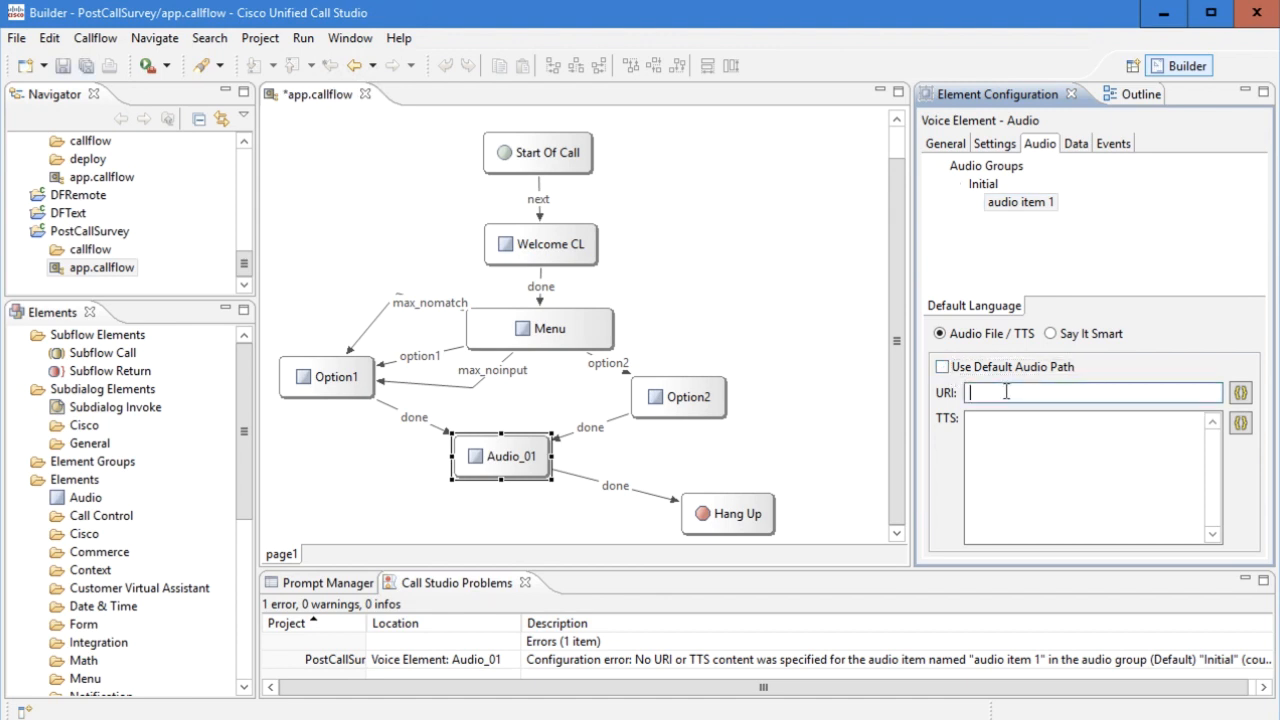
{"action": "type", "text": "http://10.10.10.10/streamingserver/stream"}
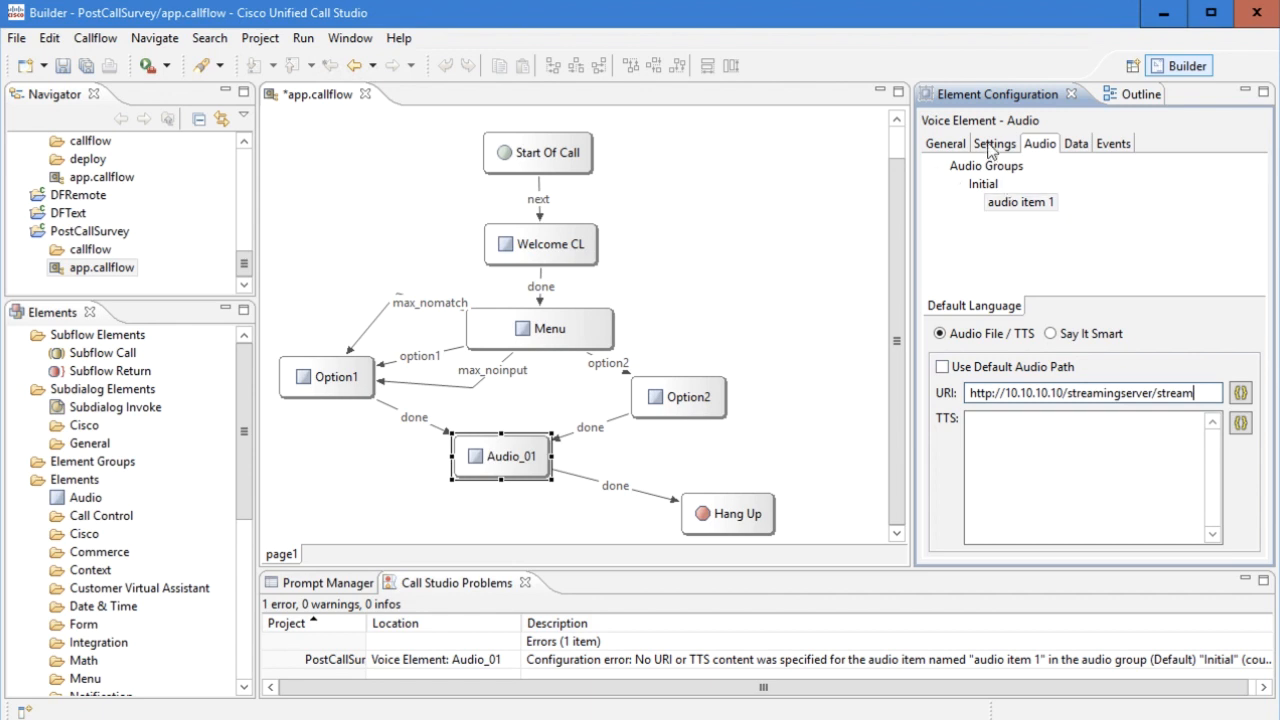
- Add VoiceXML property http.streaming with value true in Audio_01's Settings
{"action": "left_click", "coordinate": [996, 144]}
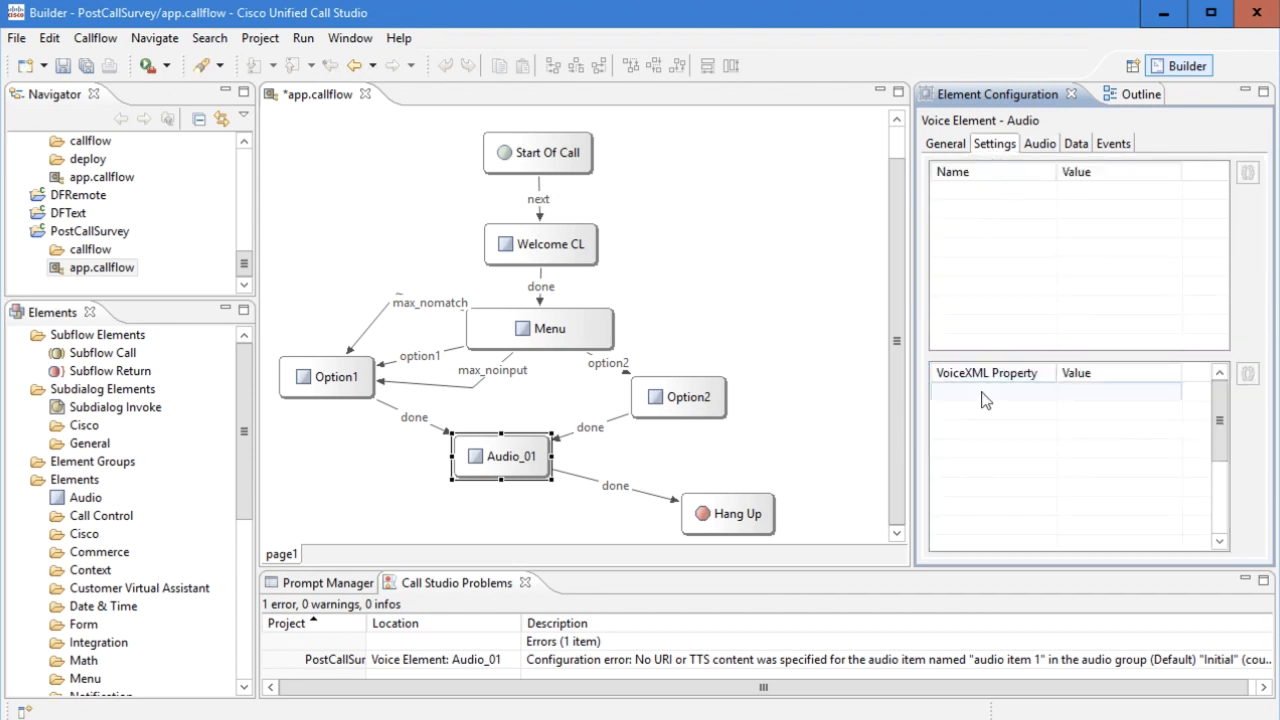
{"action": "left_click", "coordinate": [984, 392]}
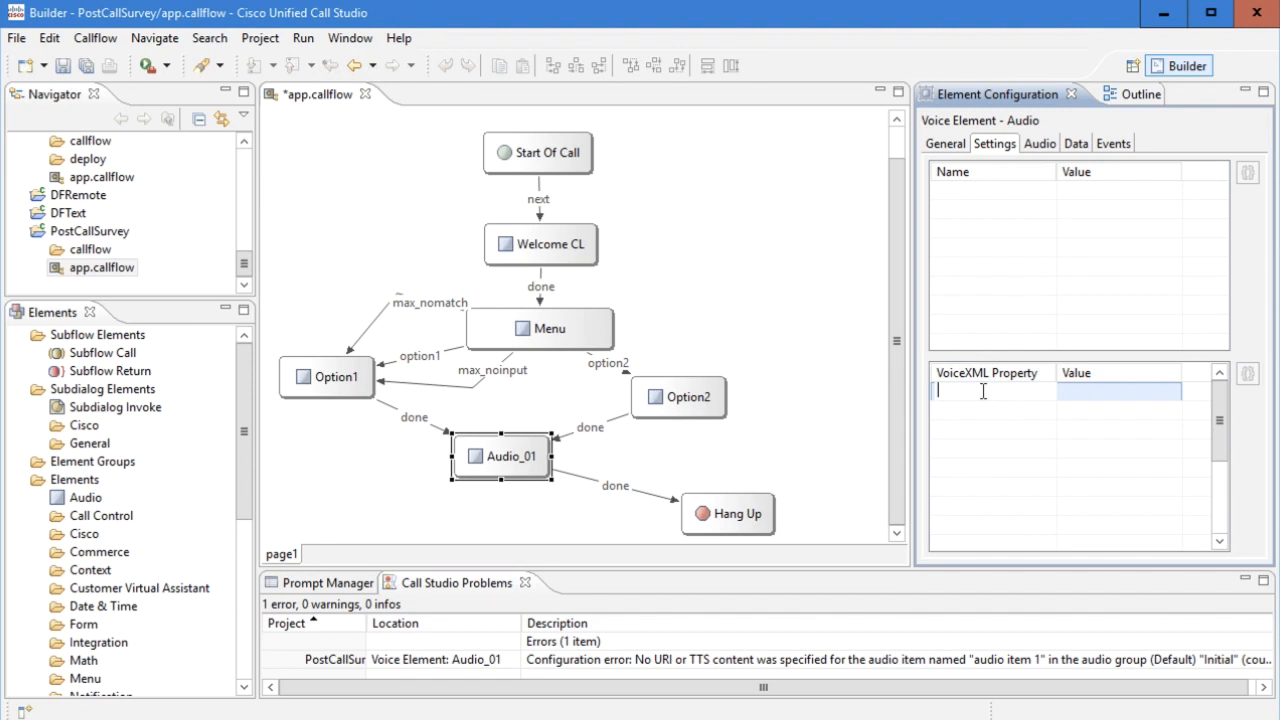
{"action": "type", "text": "http."}
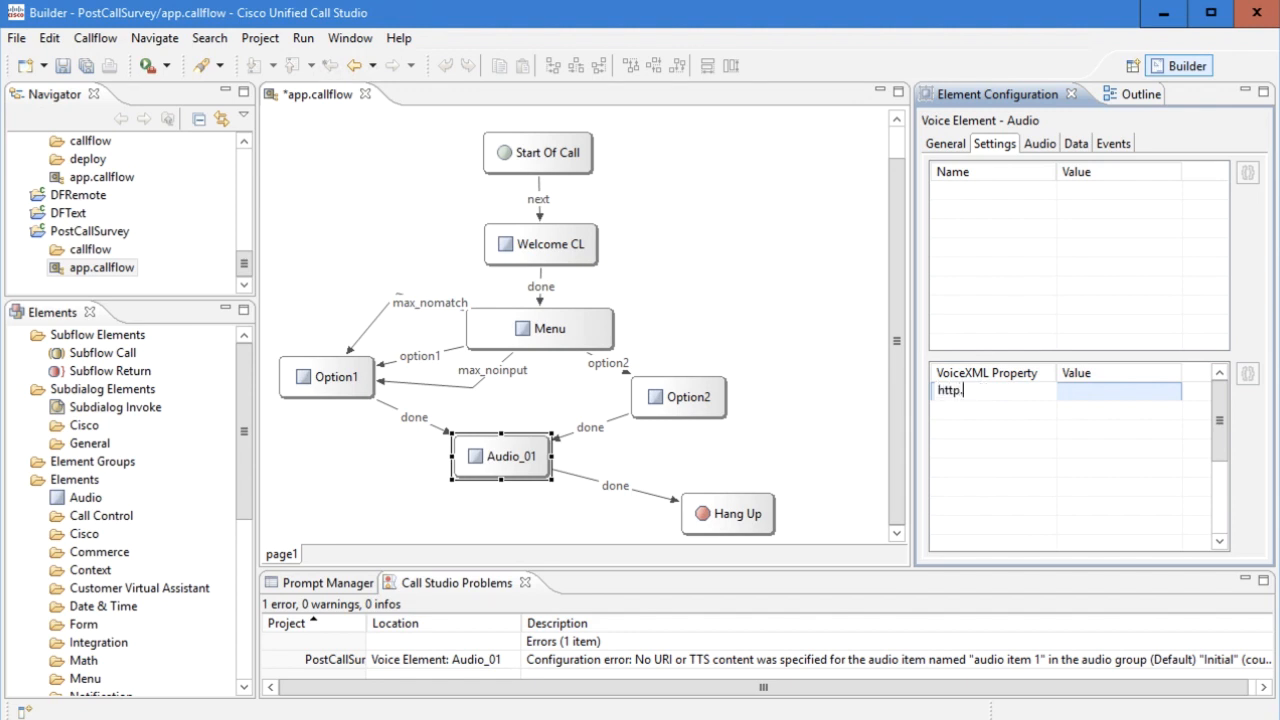
{"action": "type", "text": "streaming"}
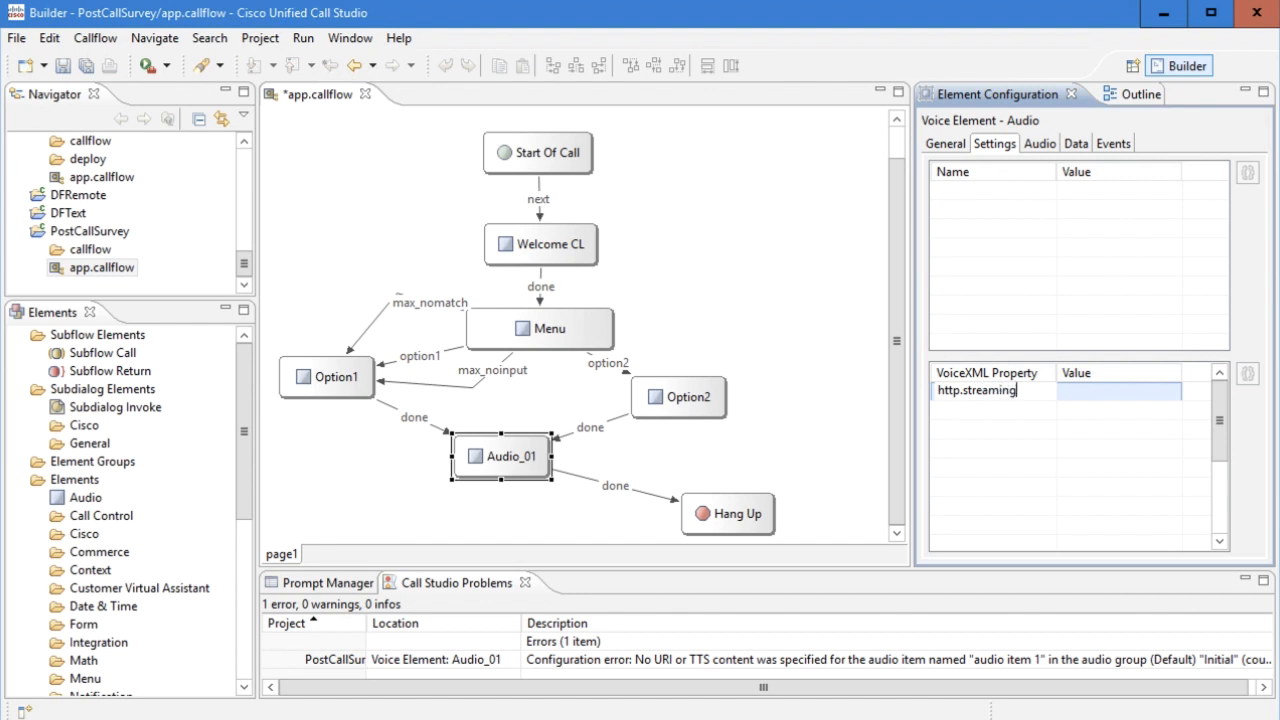
{"action": "left_click", "coordinate": [1124, 392]}
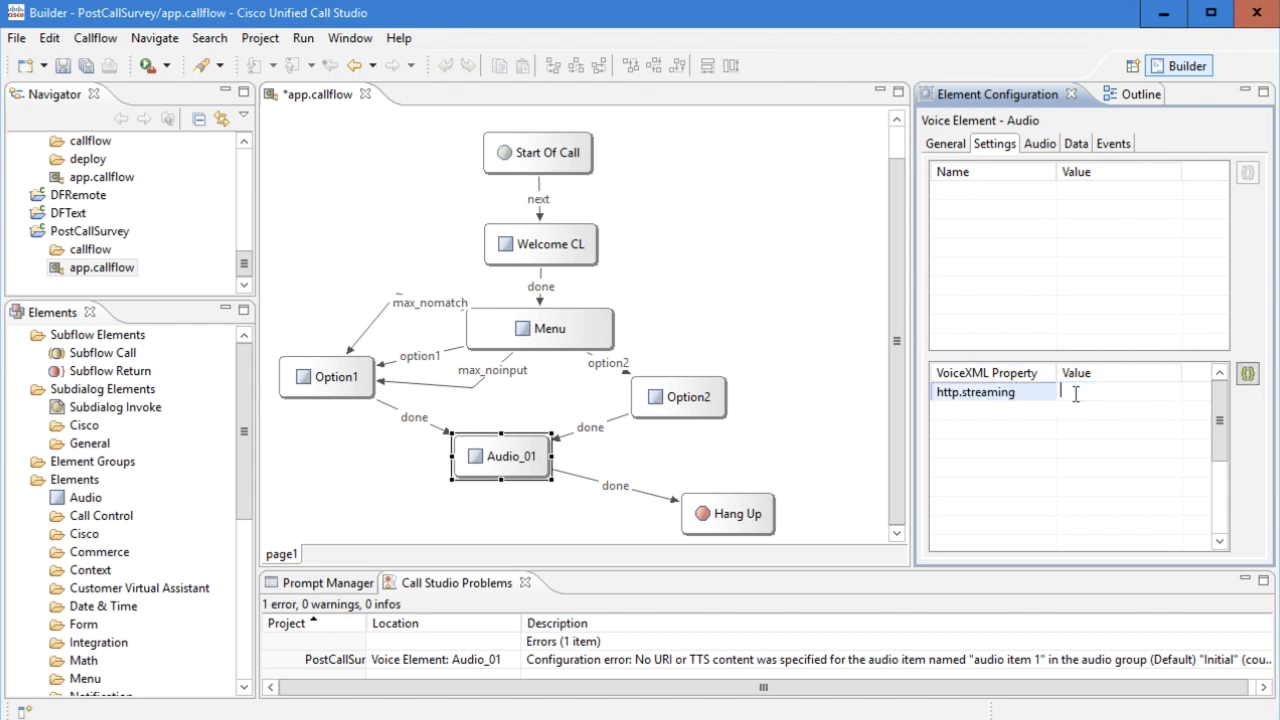
{"action": "type", "text": "true"}
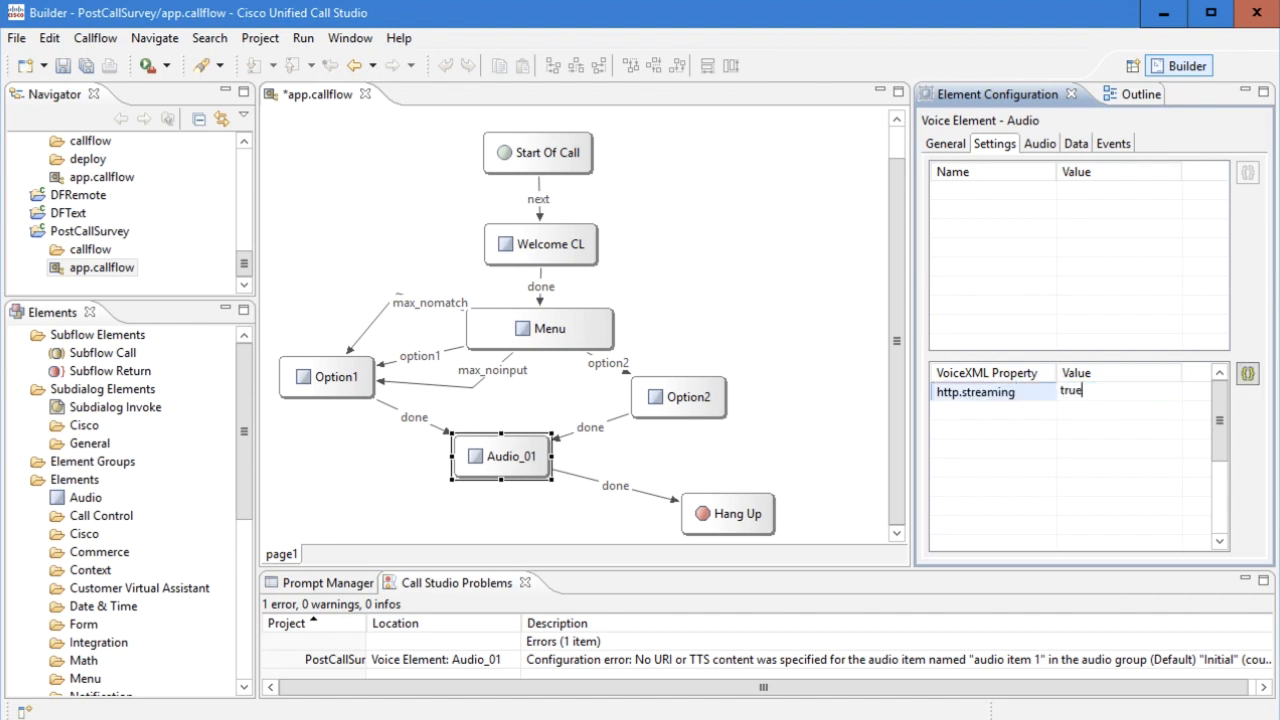
{"action": "mouse_move", "coordinate": [1020, 378]}
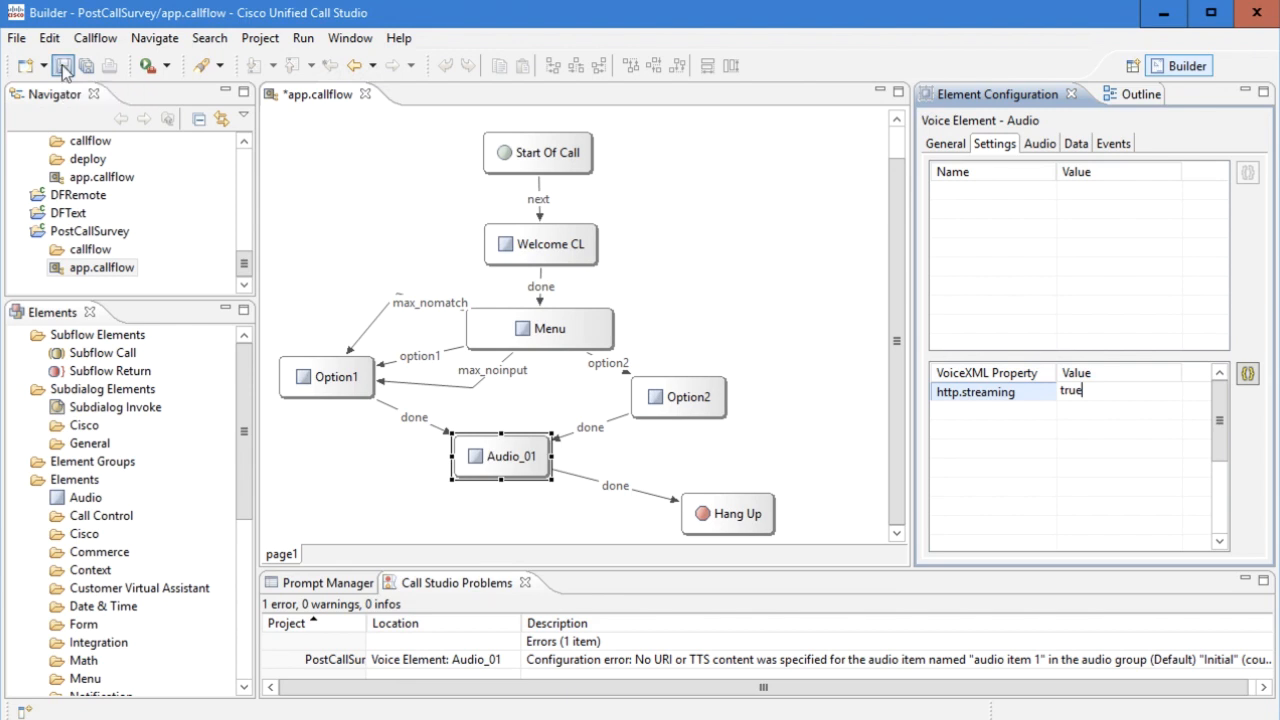
- Save the call flow and validate the PostCallSurvey project from the Navigator
{"action": "left_click", "coordinate": [70, 68]}
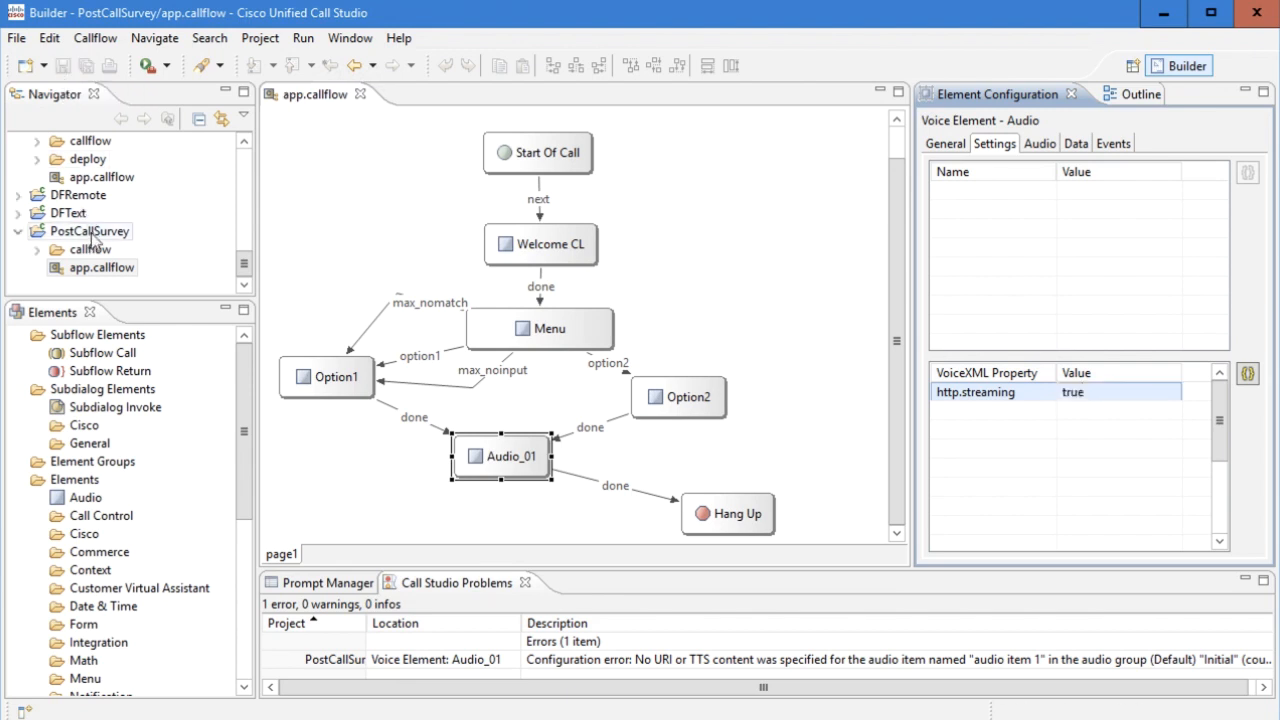
{"action": "right_click", "coordinate": [88, 232]}
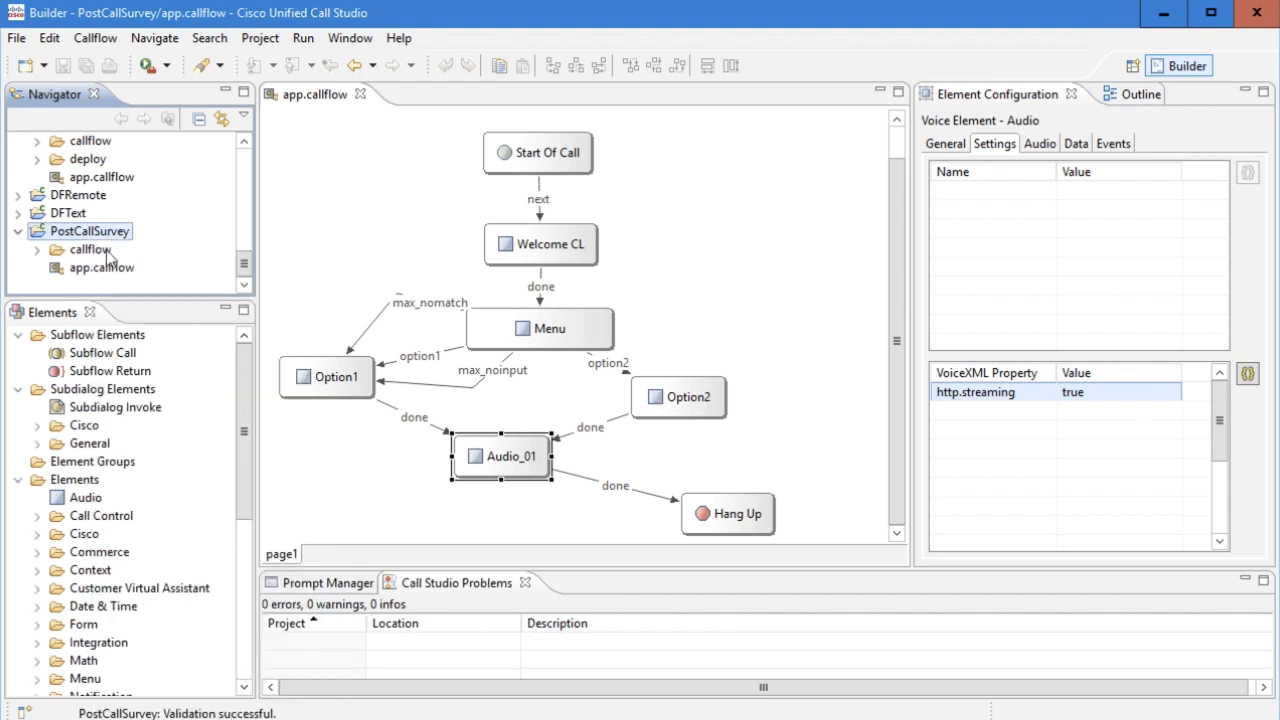
- Deploy PostCallSurvey to the C:\Cisco\CVP\VXMLServer folder and finish the deployment
{"action": "right_click", "coordinate": [84, 232]}
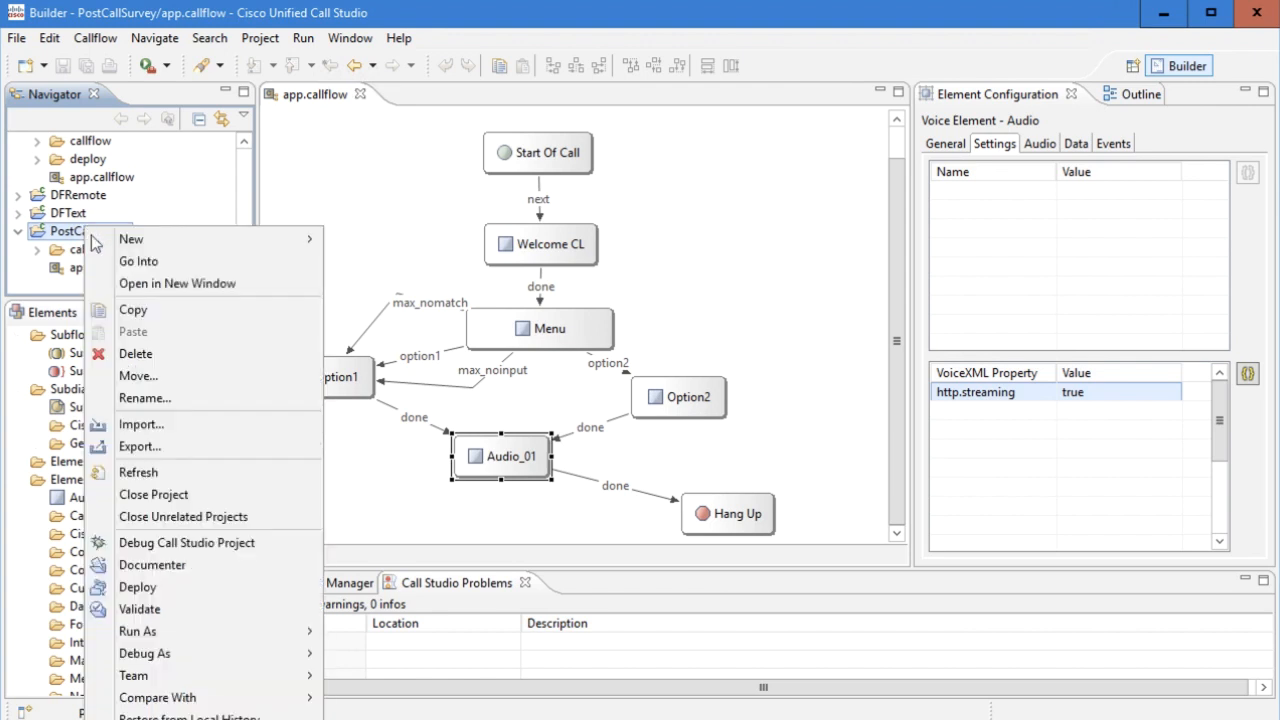
{"action": "mouse_move", "coordinate": [136, 588]}
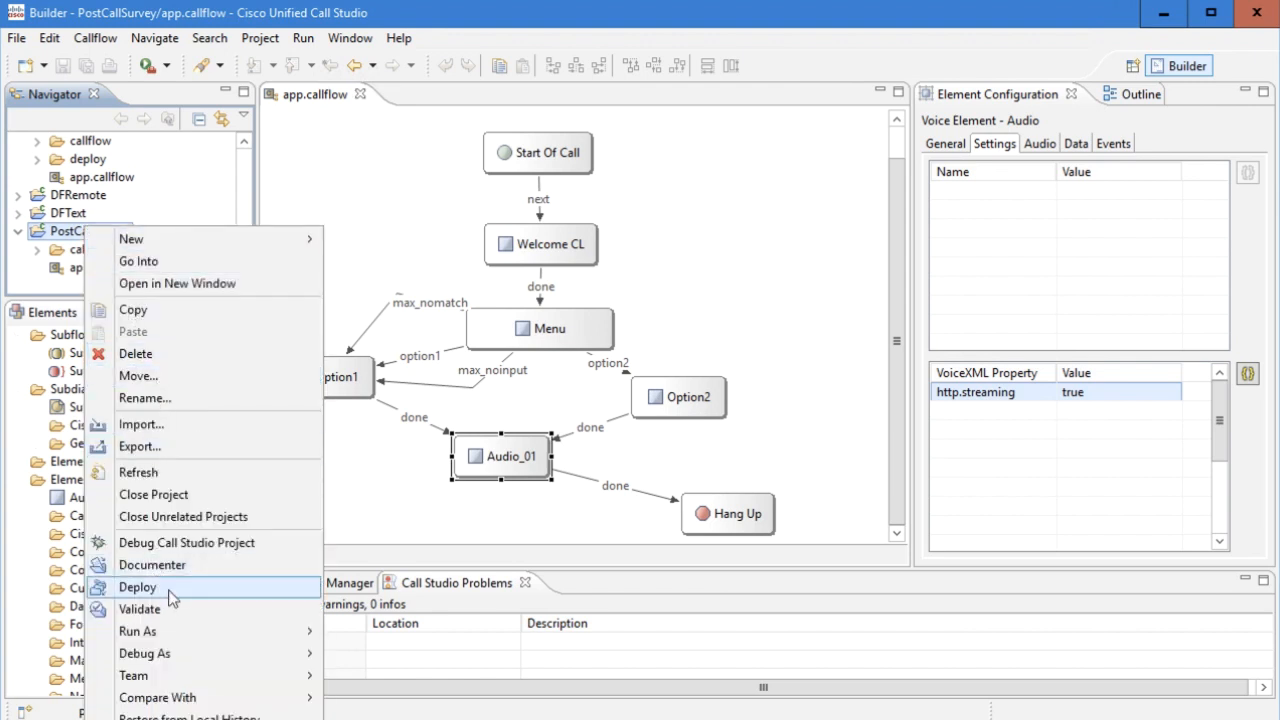
{"action": "left_click", "coordinate": [136, 588]}
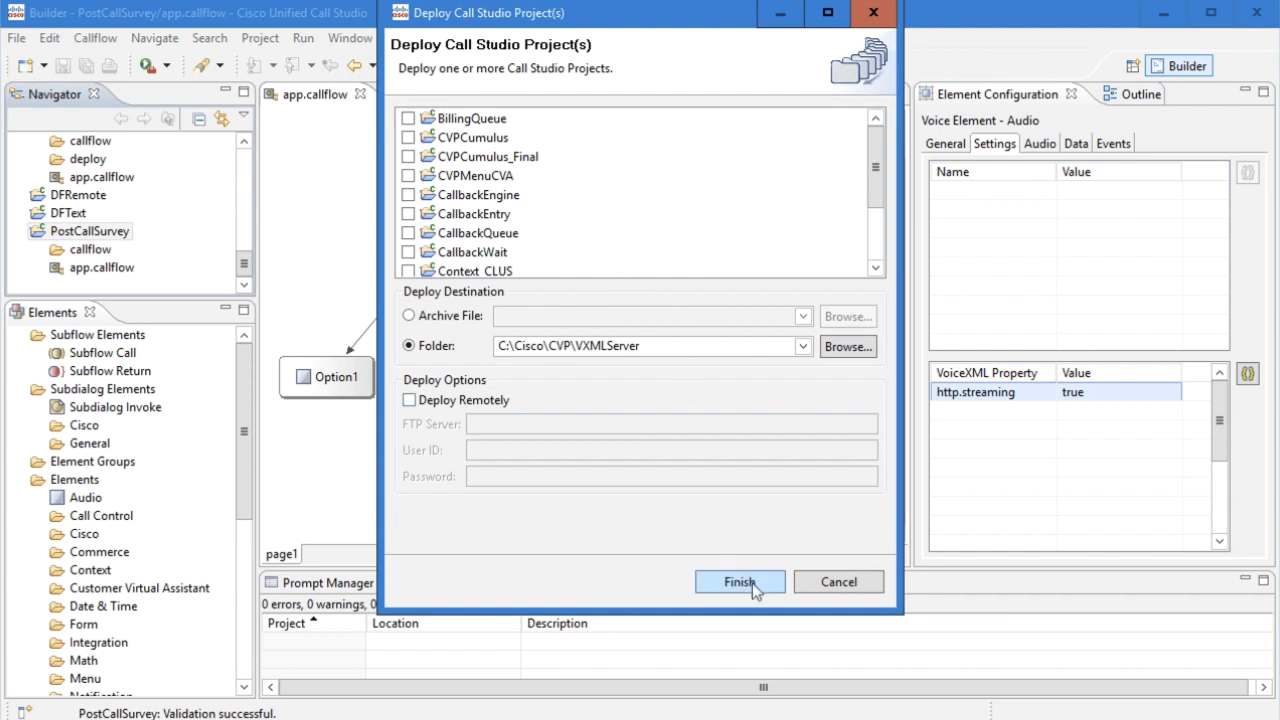
{"action": "left_click", "coordinate": [740, 580]}
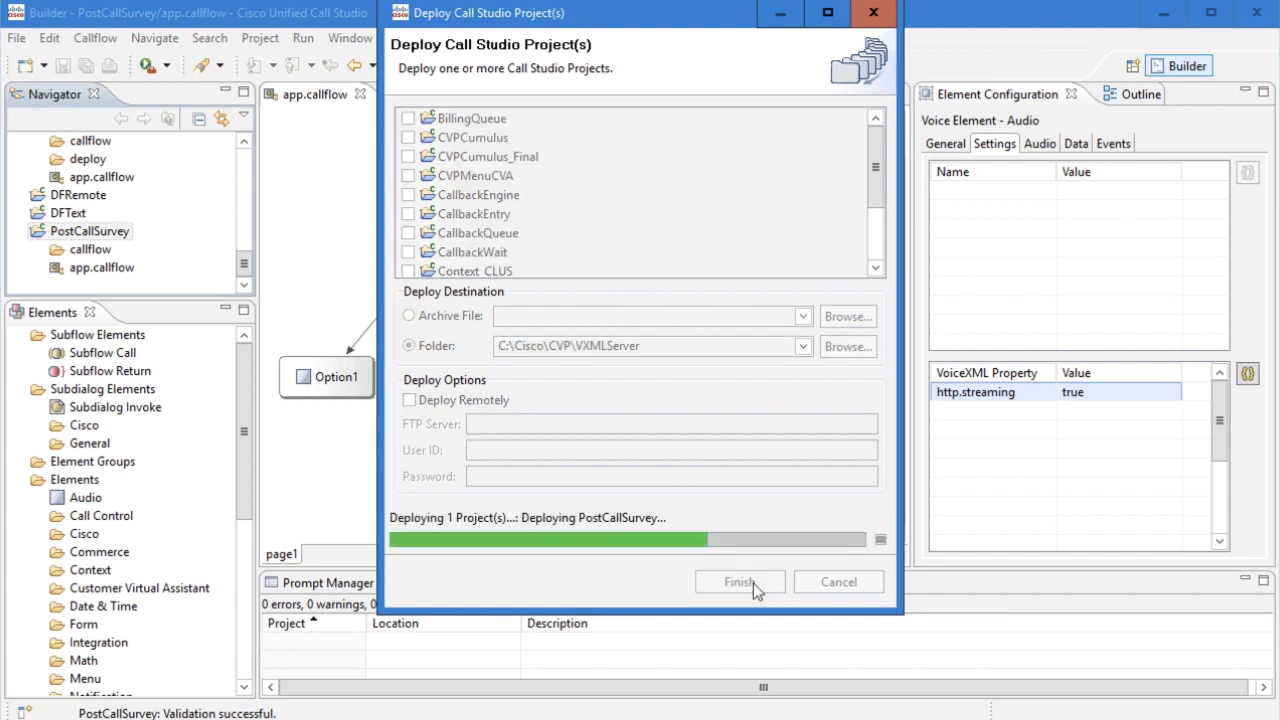
{"action": "left_click", "coordinate": [740, 582]}
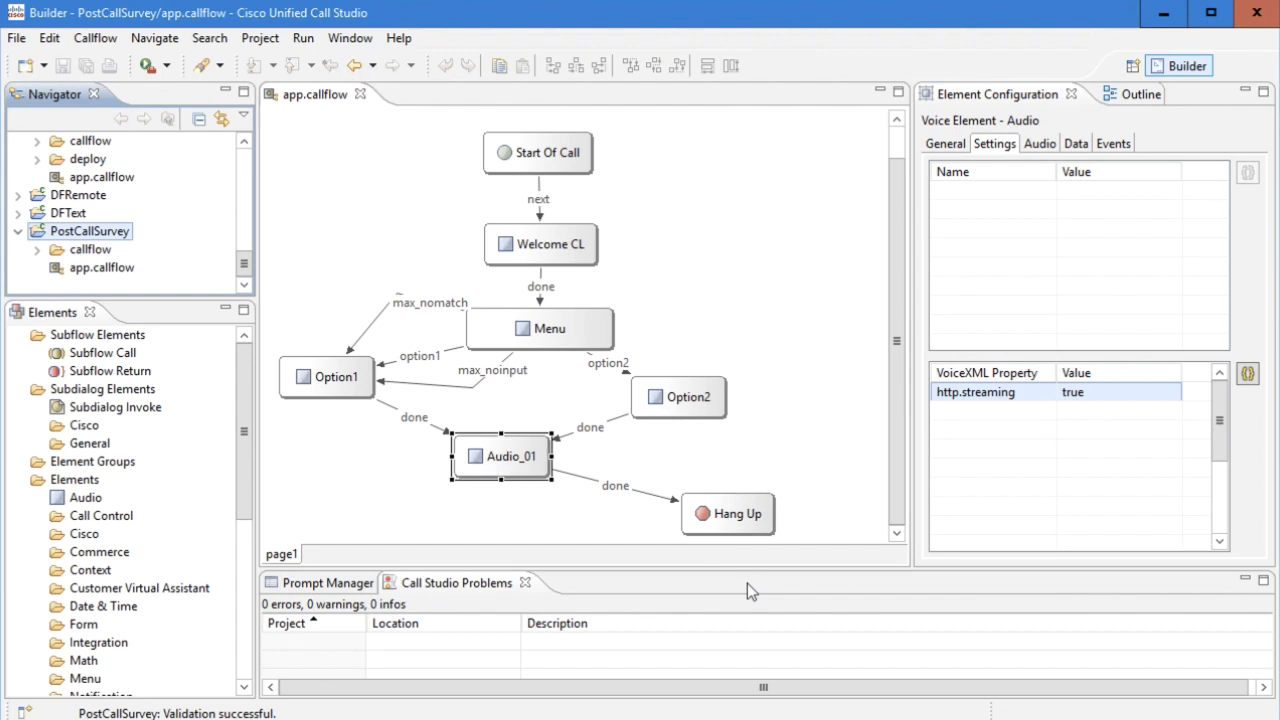